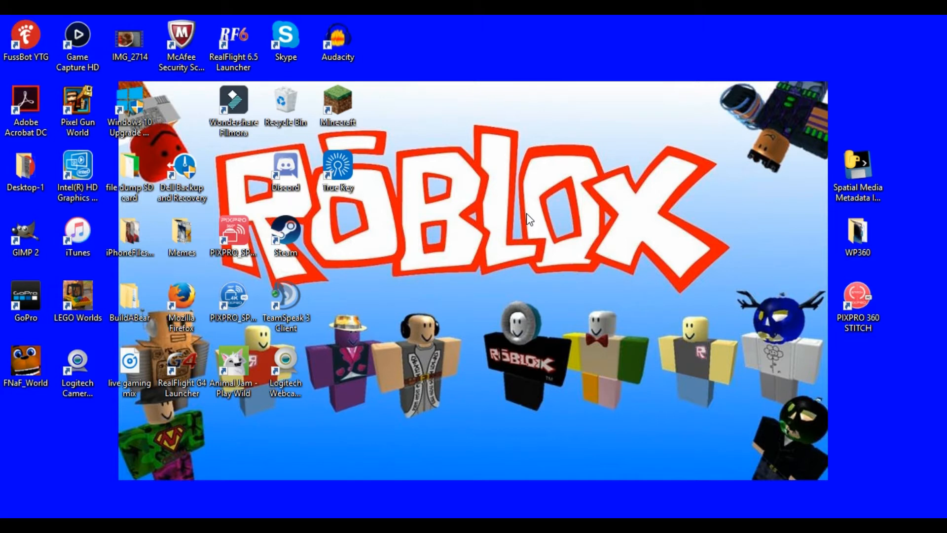
mouse_move(661, 212)
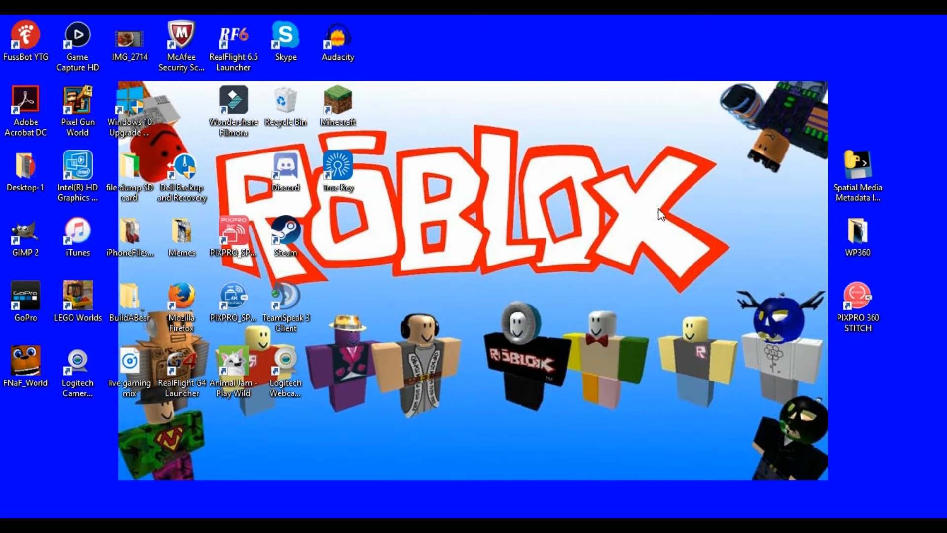
mouse_move(543, 248)
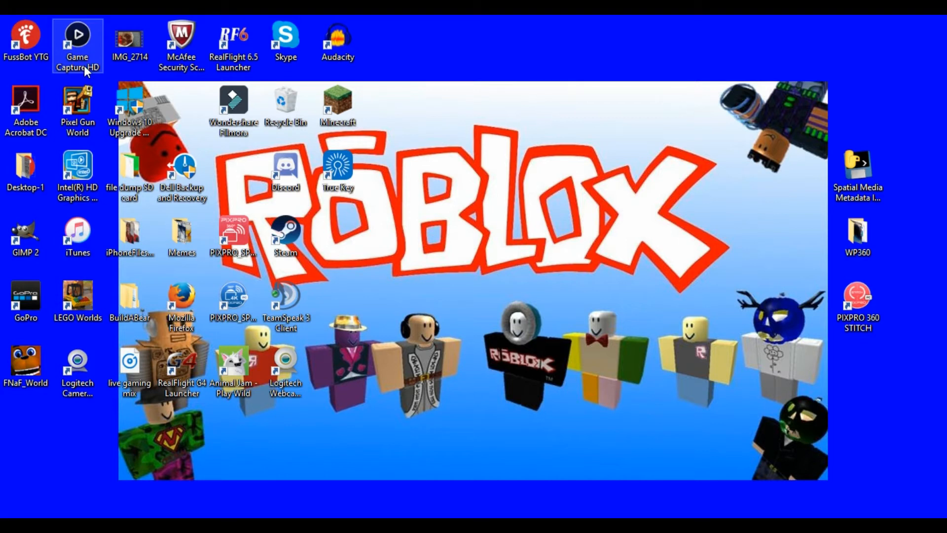
mouse_move(106, 69)
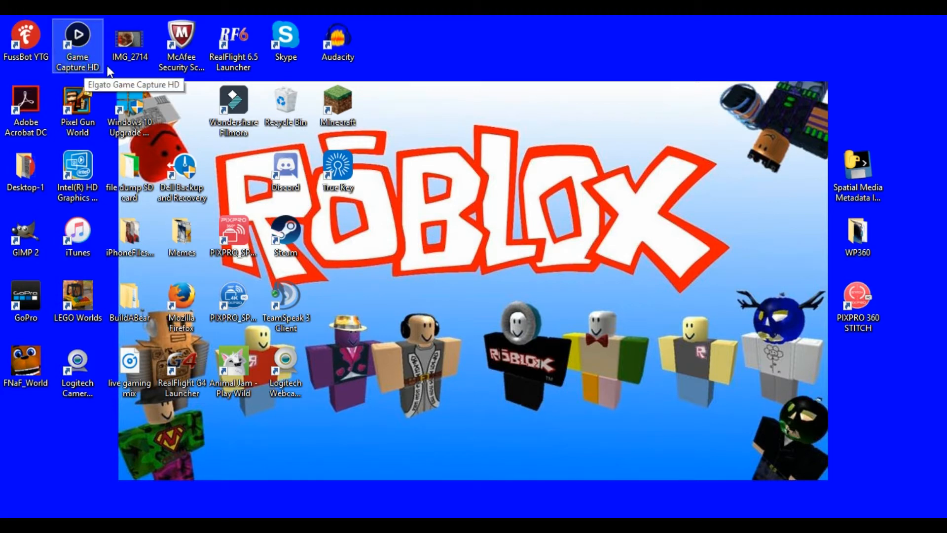
mouse_move(498, 296)
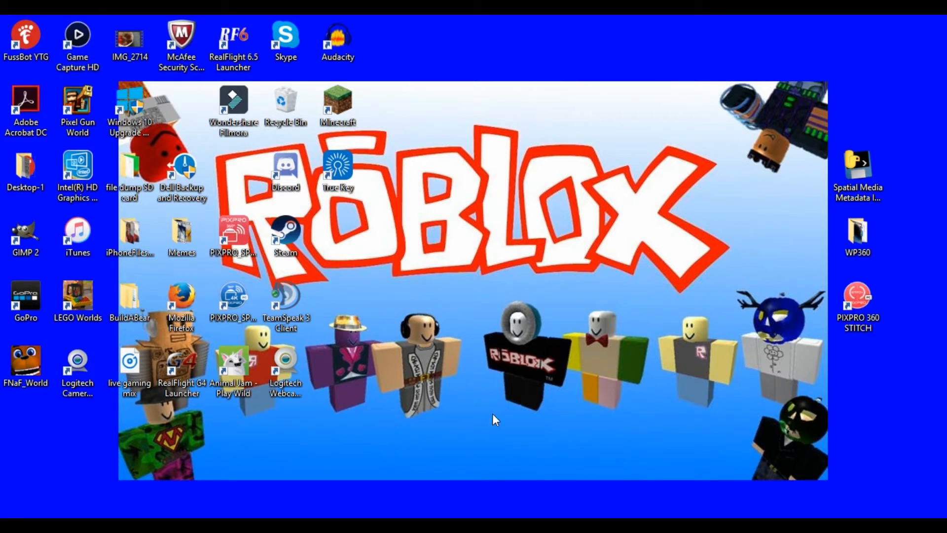
Launch Elgato Game Capture HD from its desktop shortcut to see the Switch feed.
double_click(77, 33)
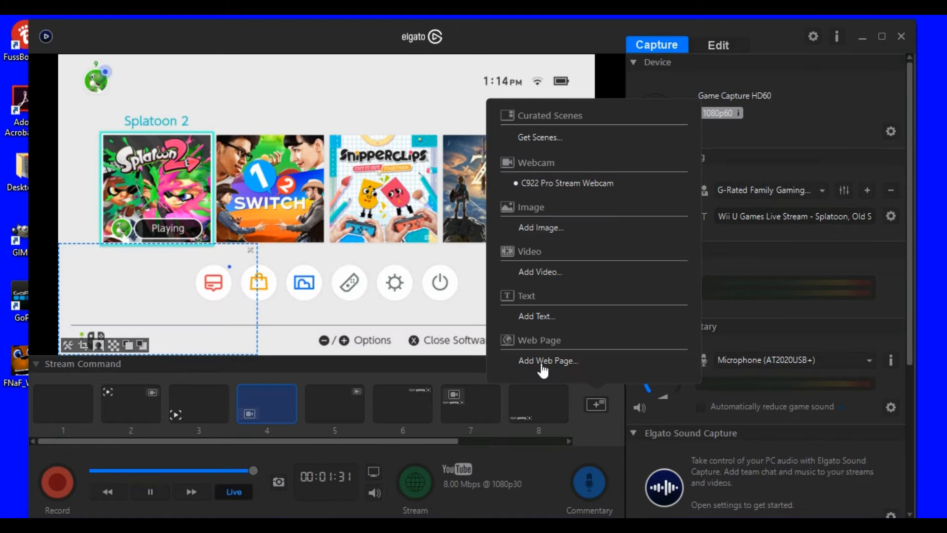
mouse_move(422, 115)
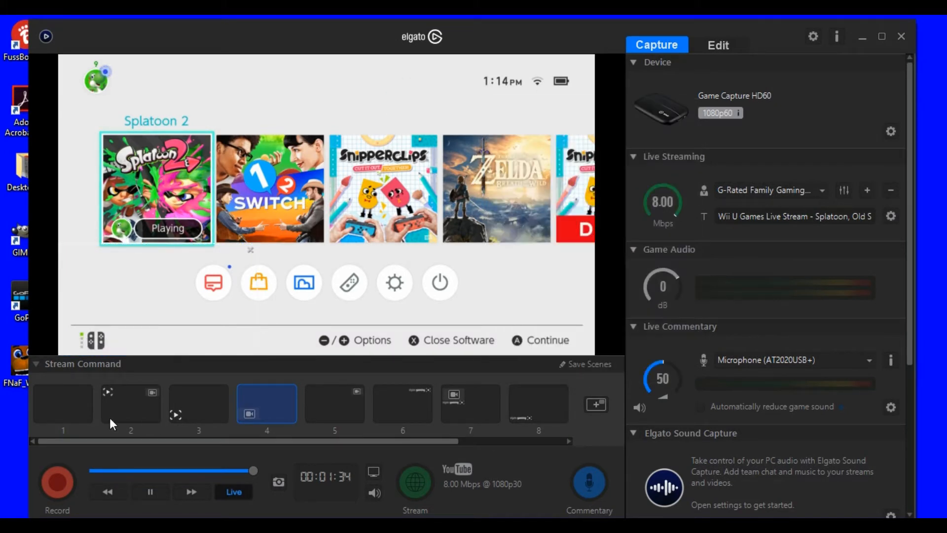
mouse_move(403, 48)
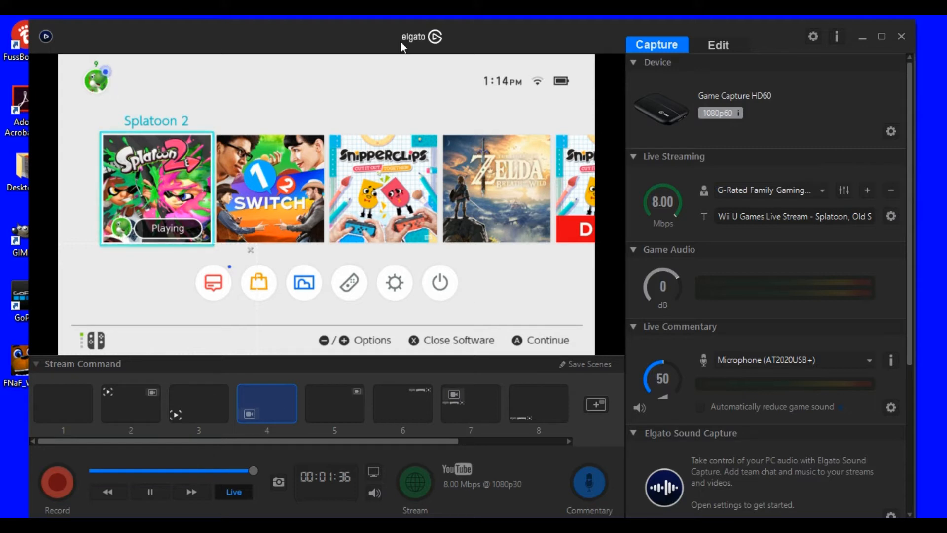
mouse_move(344, 128)
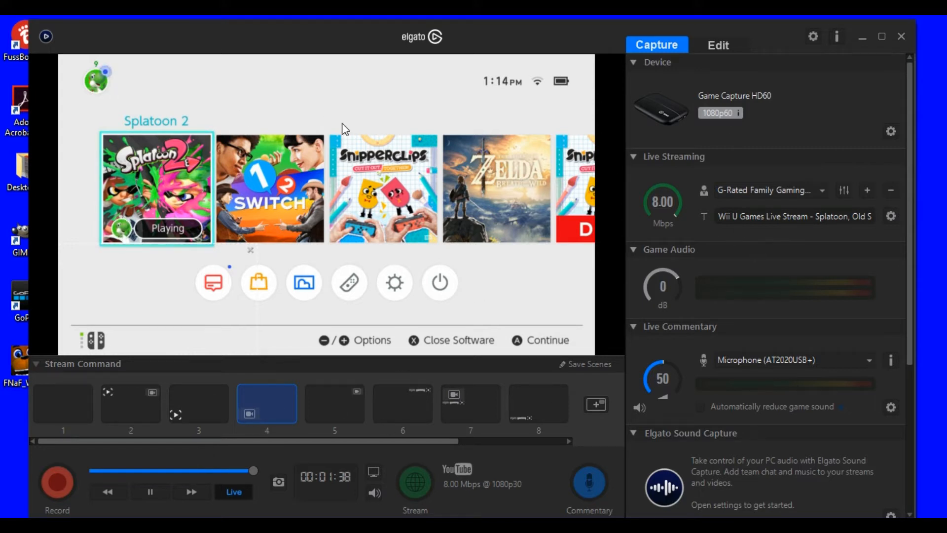
mouse_move(728, 169)
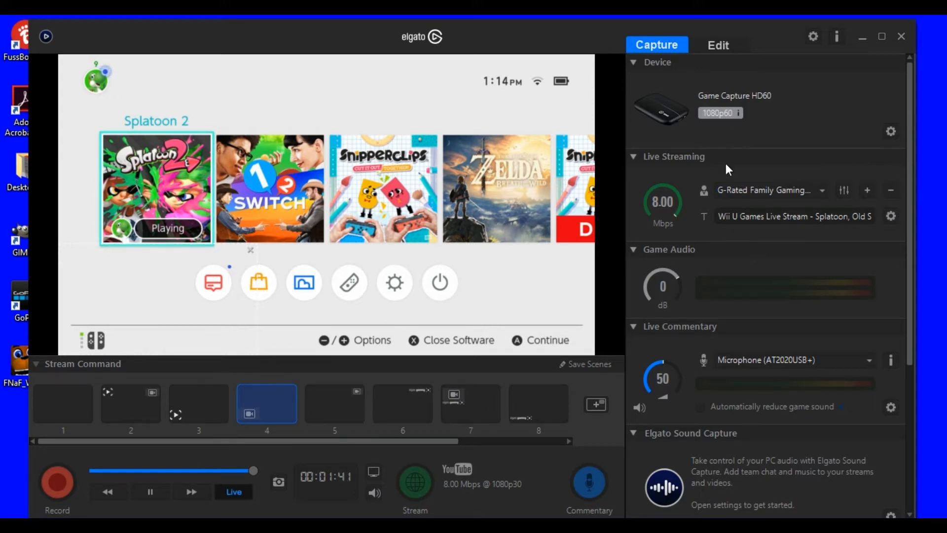
click(900, 36)
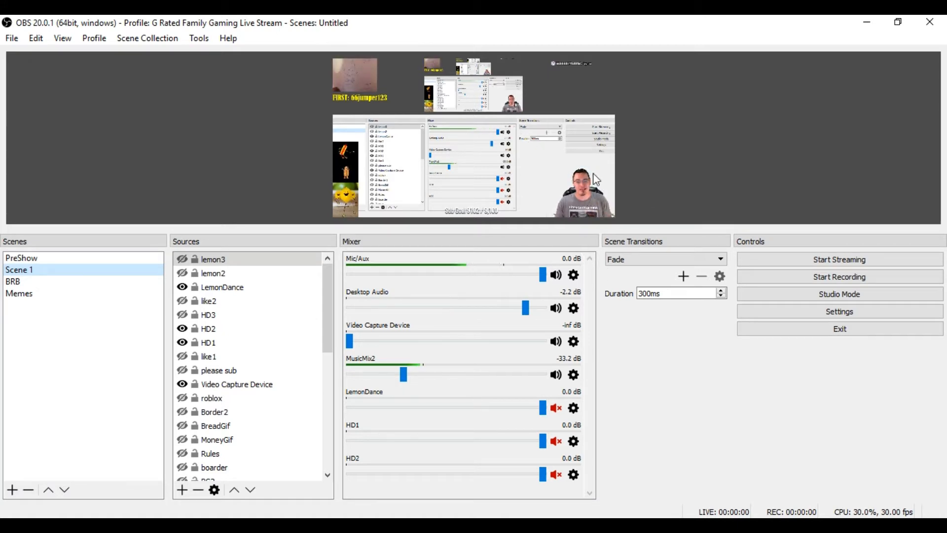
mouse_move(562, 168)
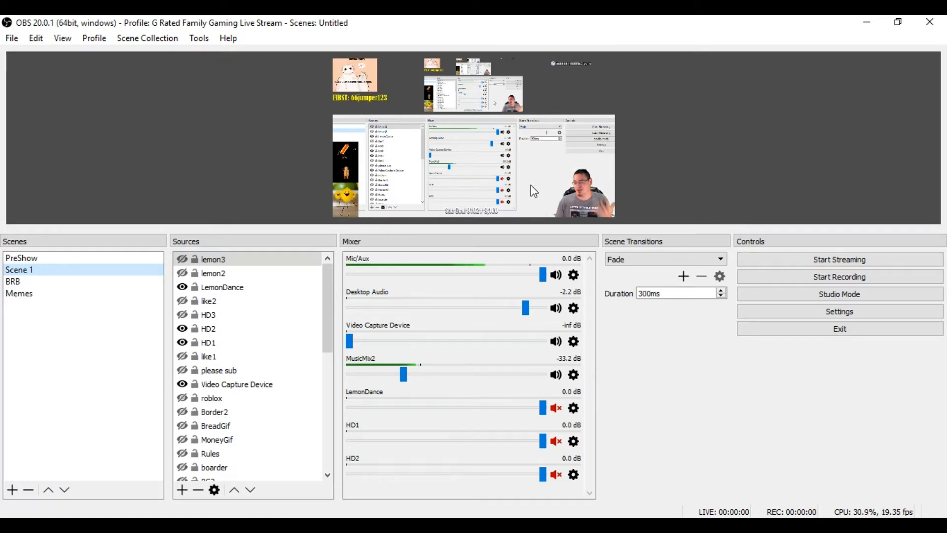
mouse_move(600, 162)
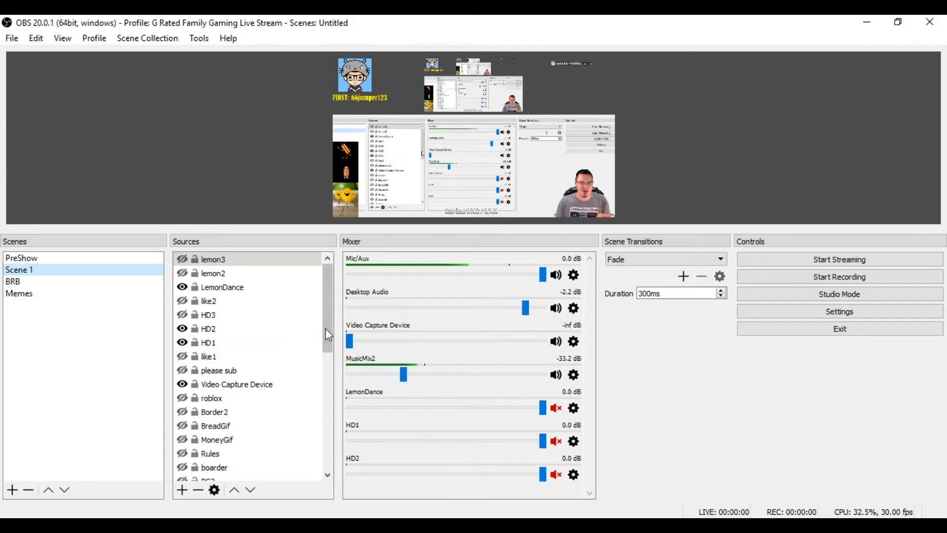
scroll(down, 3)
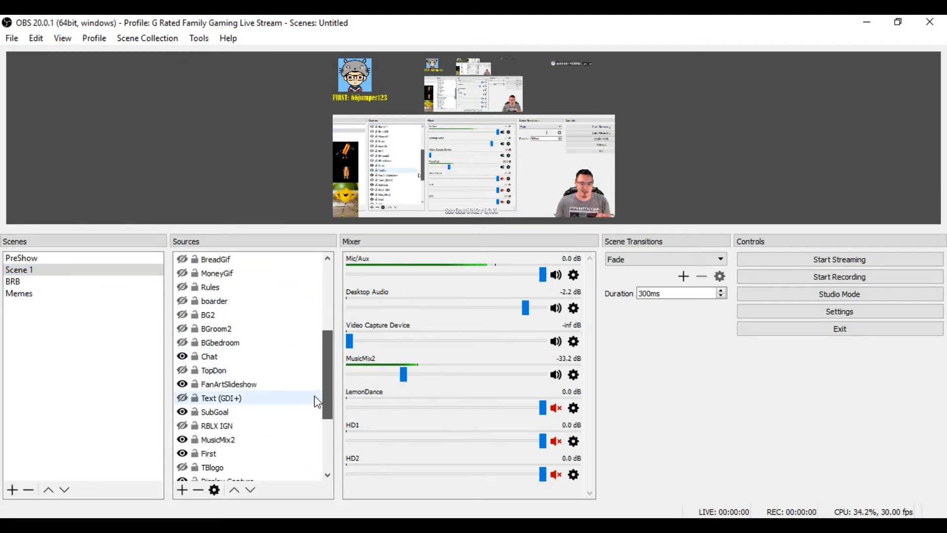
scroll(down, 3)
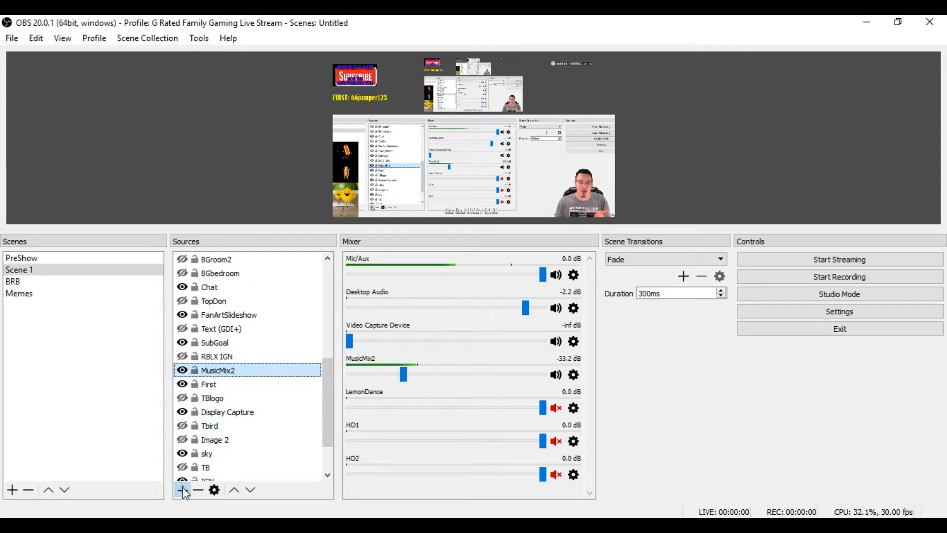
Add a new Video Capture Device source and name it ElgatoCapture.
click(183, 489)
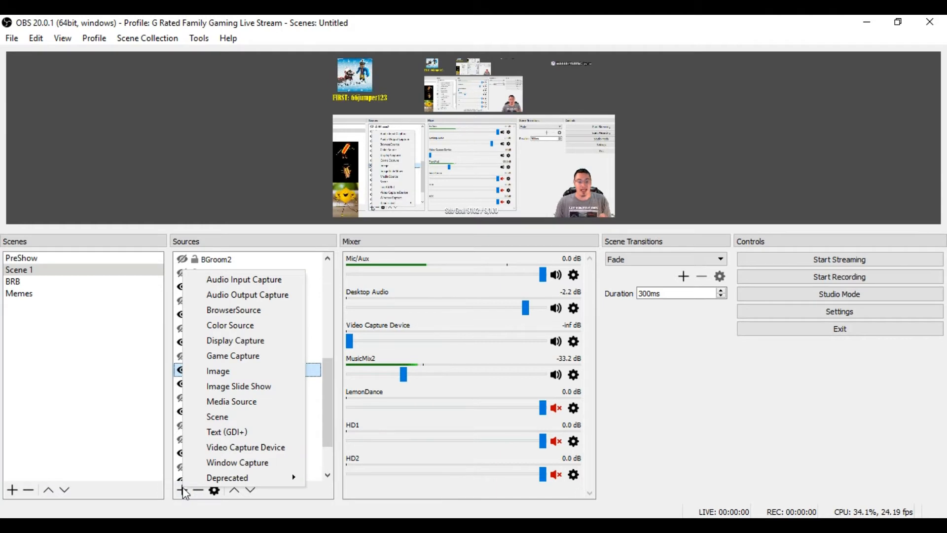
mouse_move(245, 447)
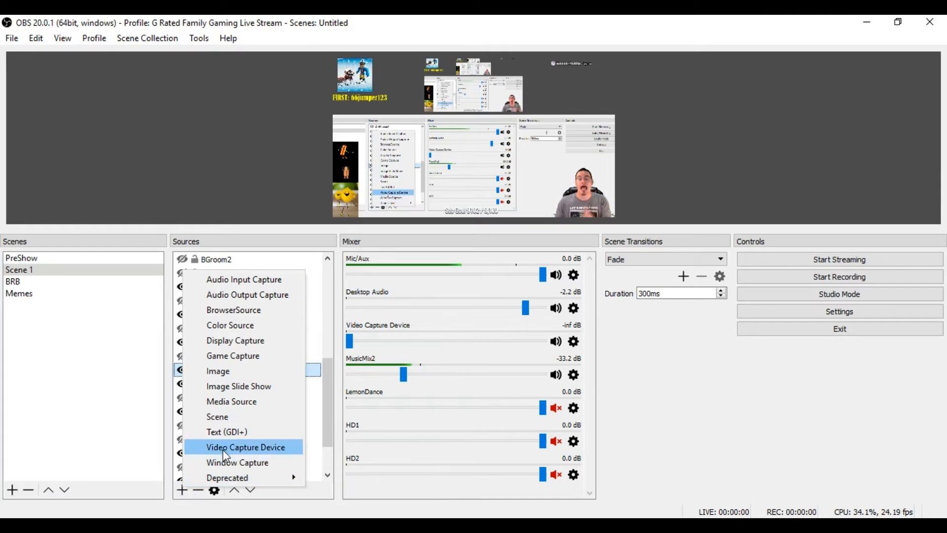
click(245, 447)
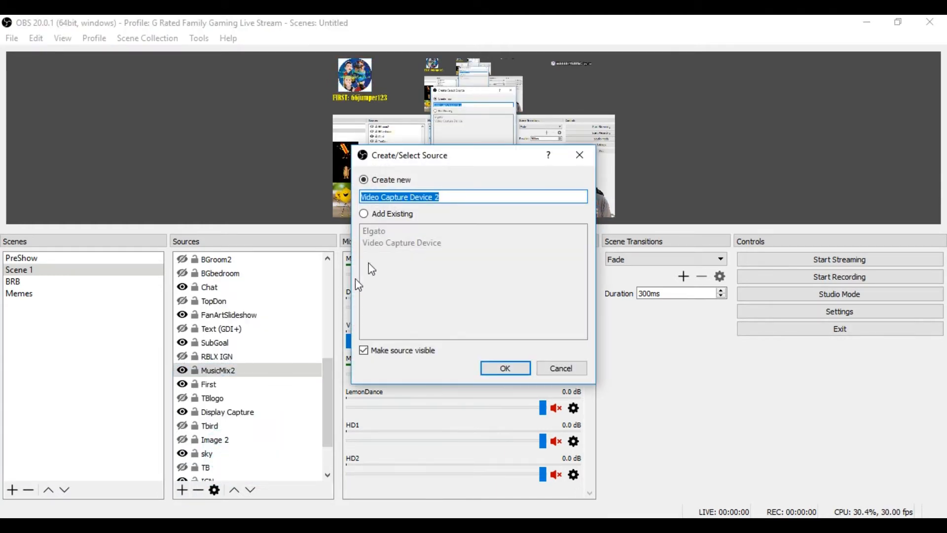
mouse_move(302, 198)
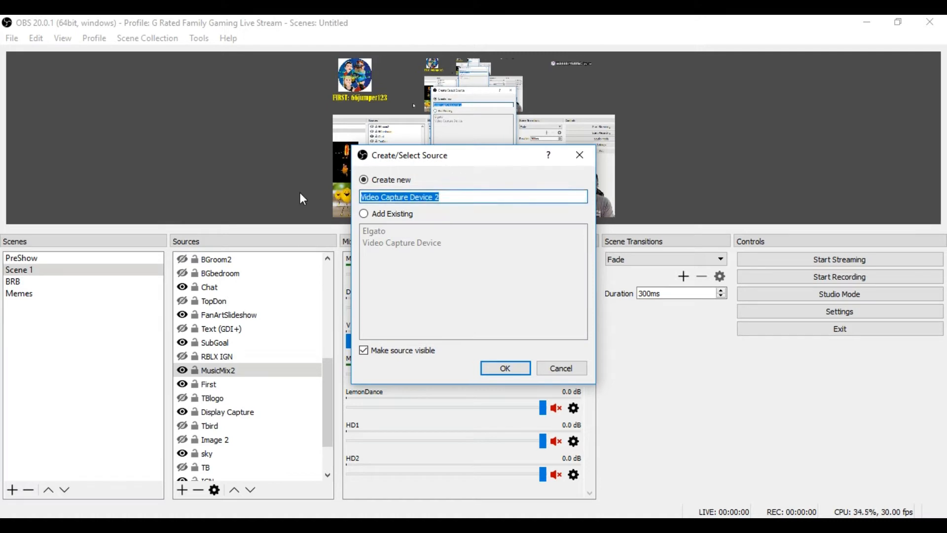
text(Elgato)
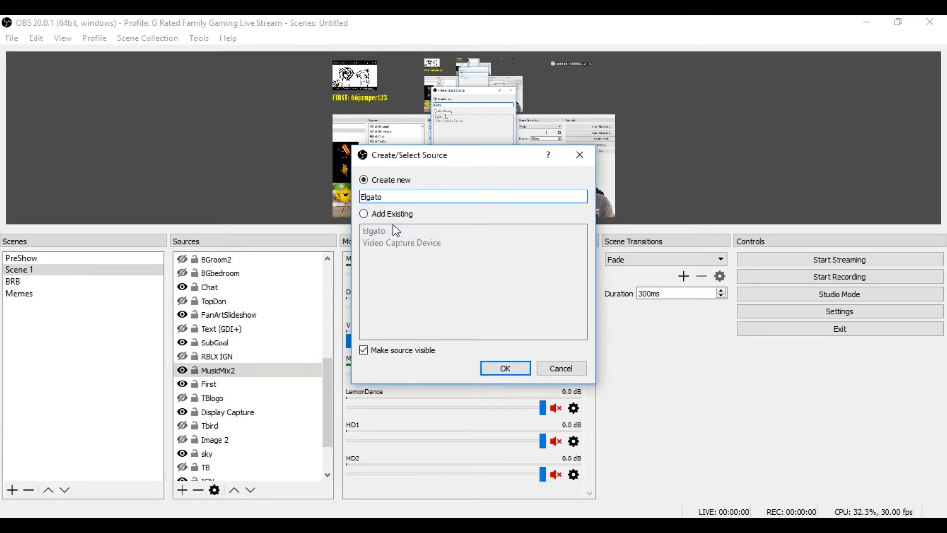
text(Capture)
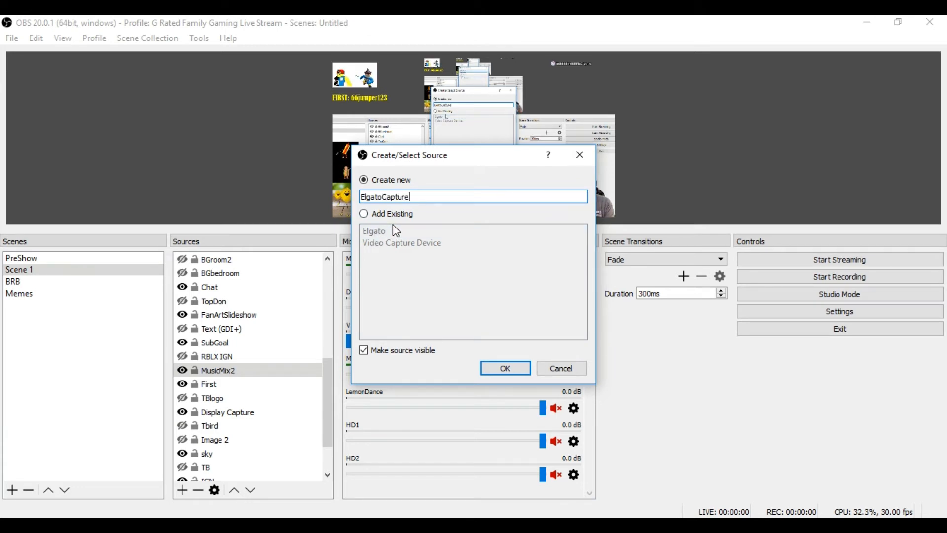
mouse_move(463, 302)
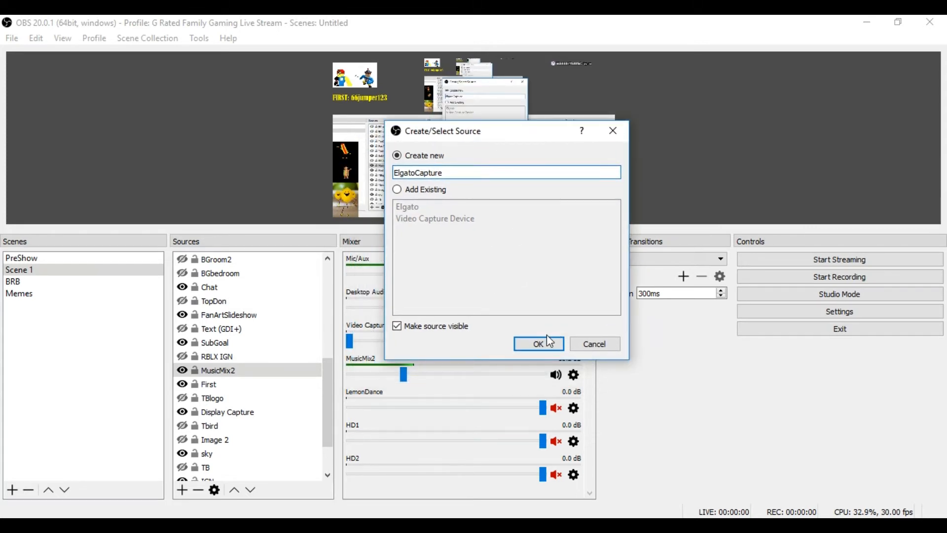
Confirm ElgatoCapture and set its Device to Elgato Game Capture HD.
click(538, 343)
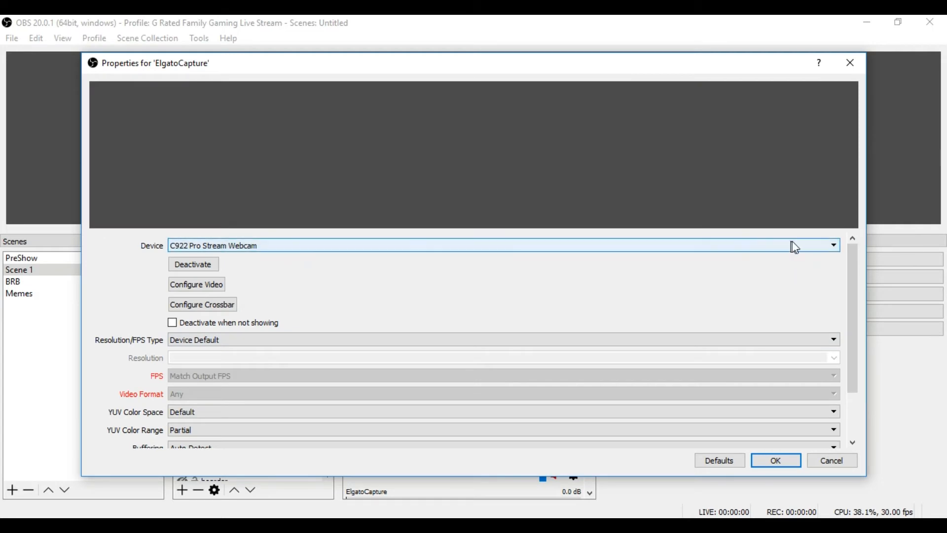
mouse_move(831, 254)
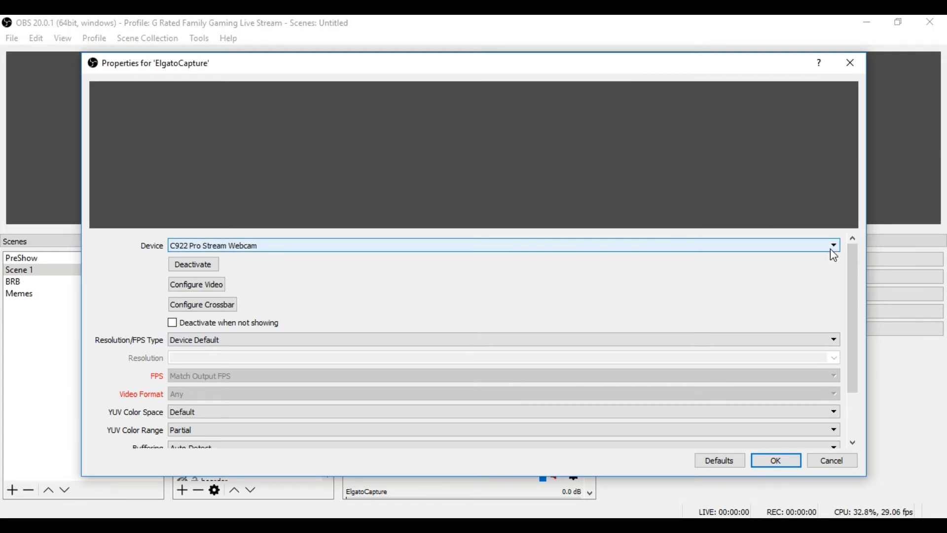
click(833, 245)
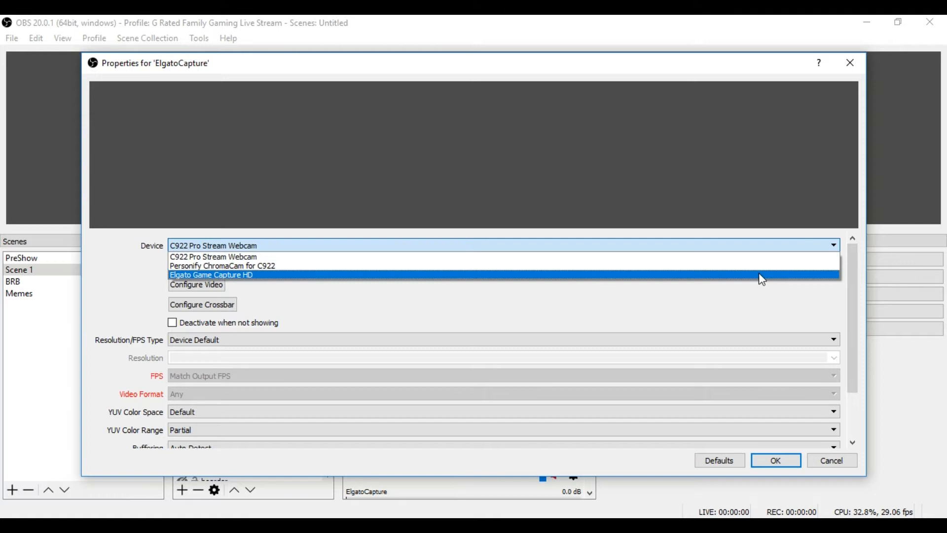
click(210, 274)
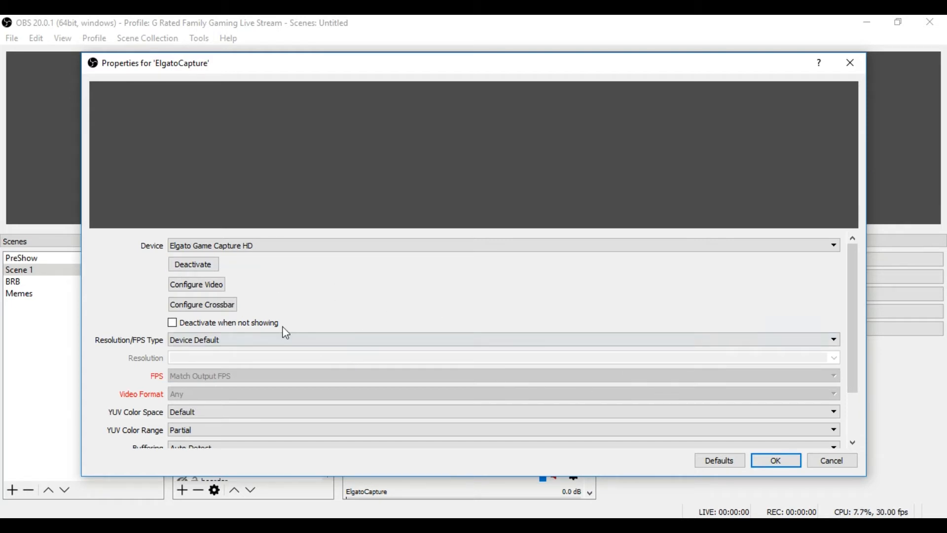
click(774, 460)
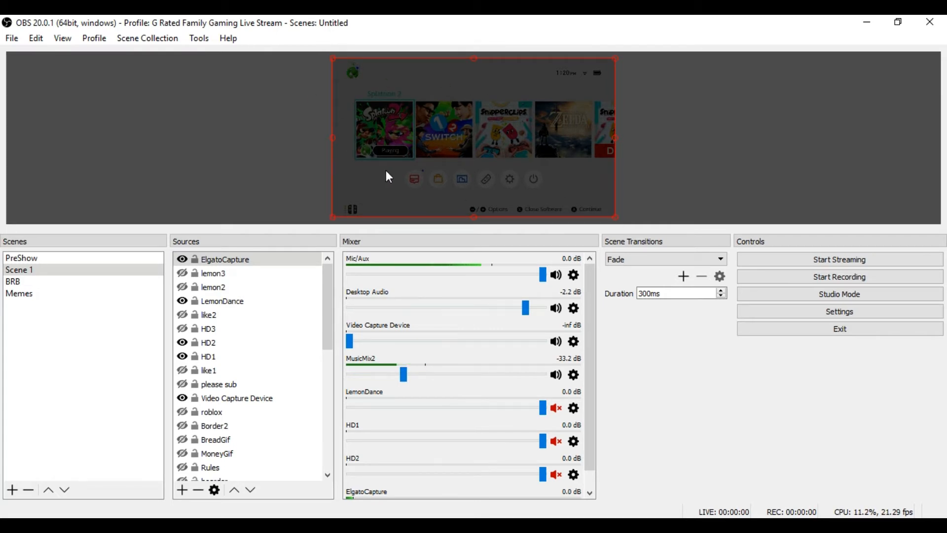
mouse_move(273, 205)
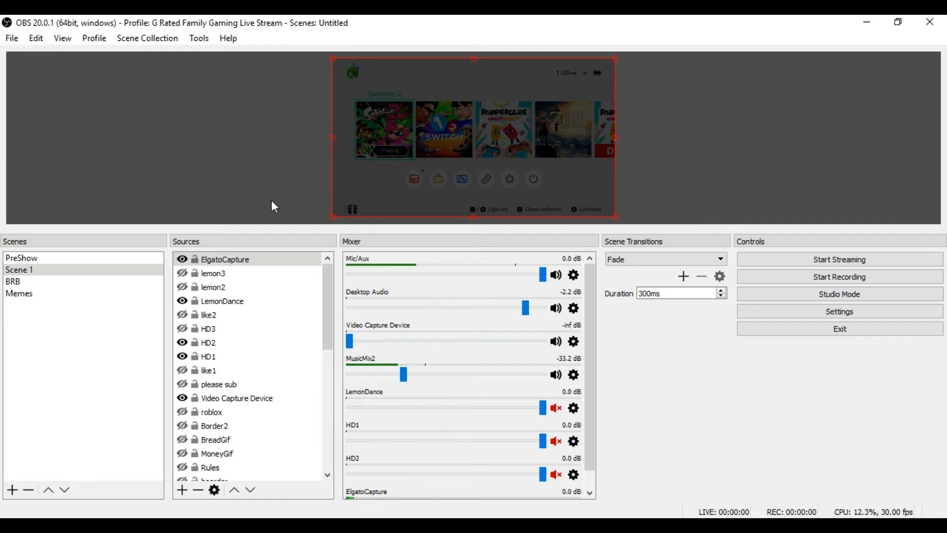
mouse_move(545, 185)
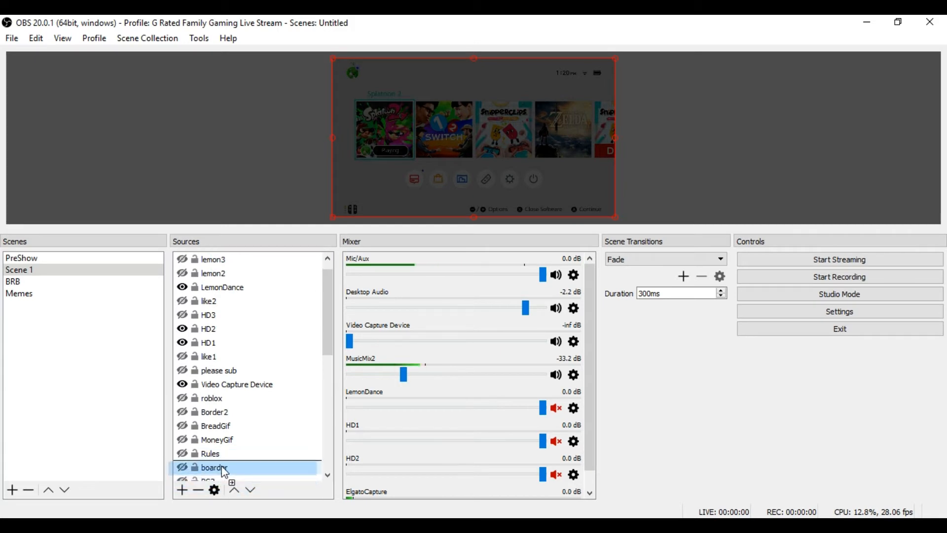
Move ElgatoCapture between TBlogo and Display Capture in the Sources list.
scroll(up, 3)
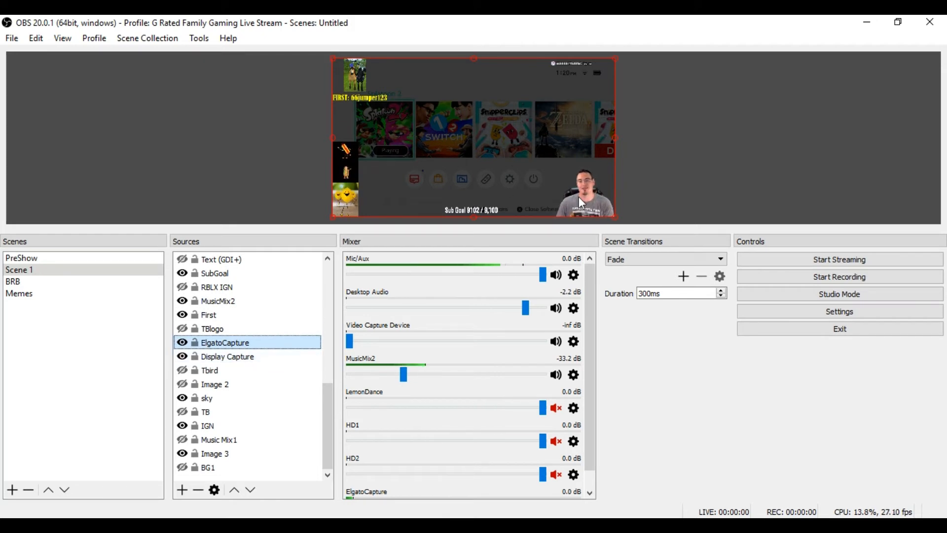
mouse_move(477, 226)
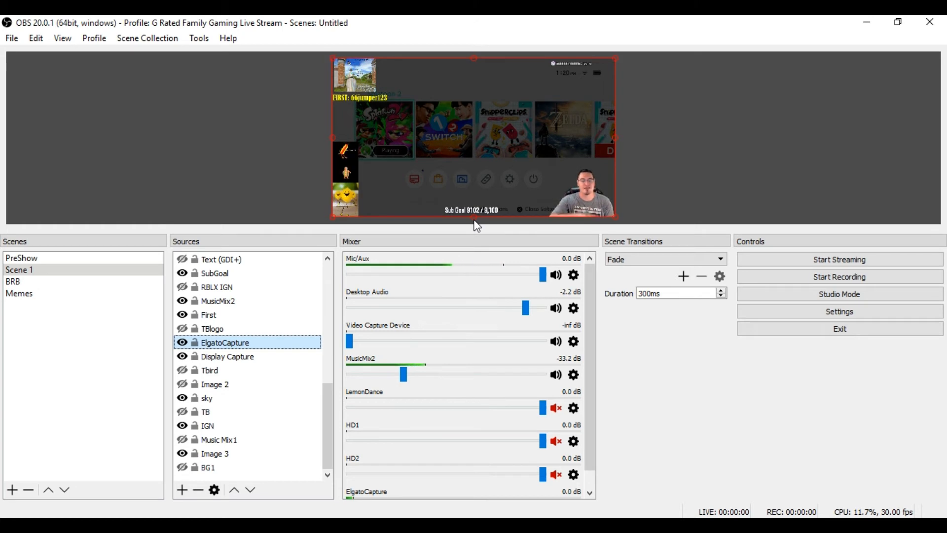
mouse_move(393, 336)
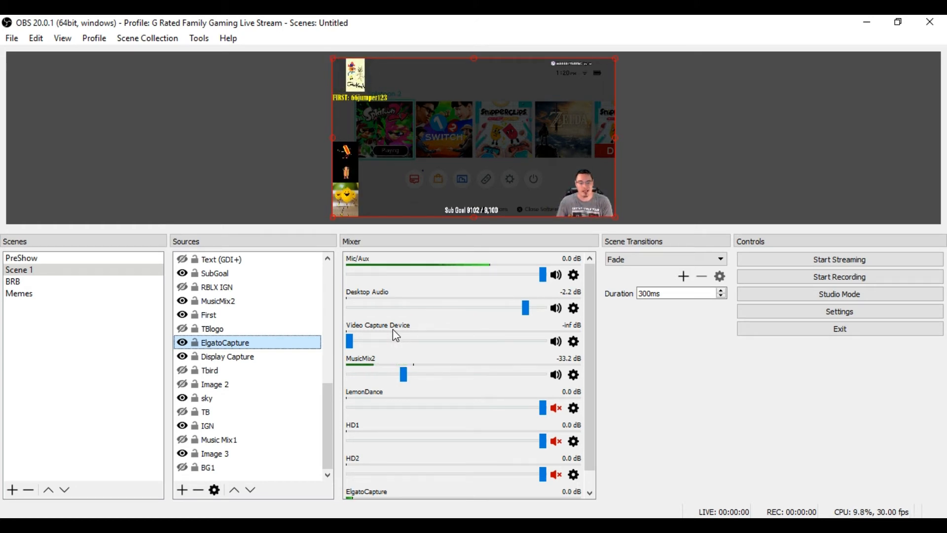
Lower the ElgatoCapture mixer volume to about -31.4 dB.
scroll(down, 3)
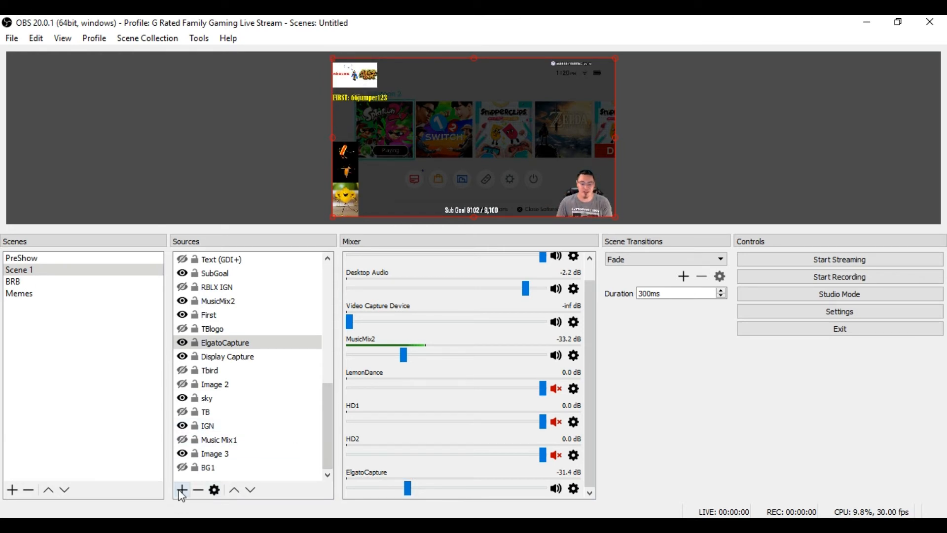
click(182, 489)
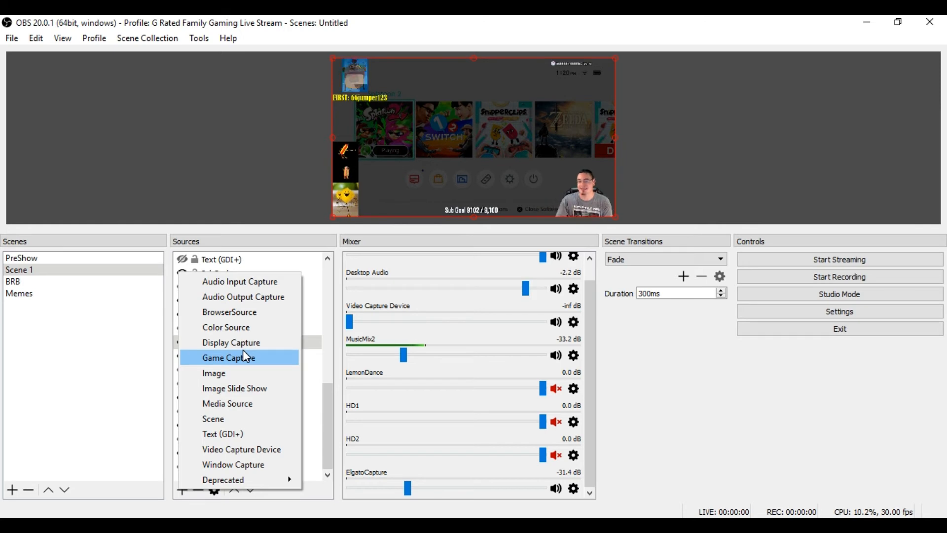
mouse_move(242, 448)
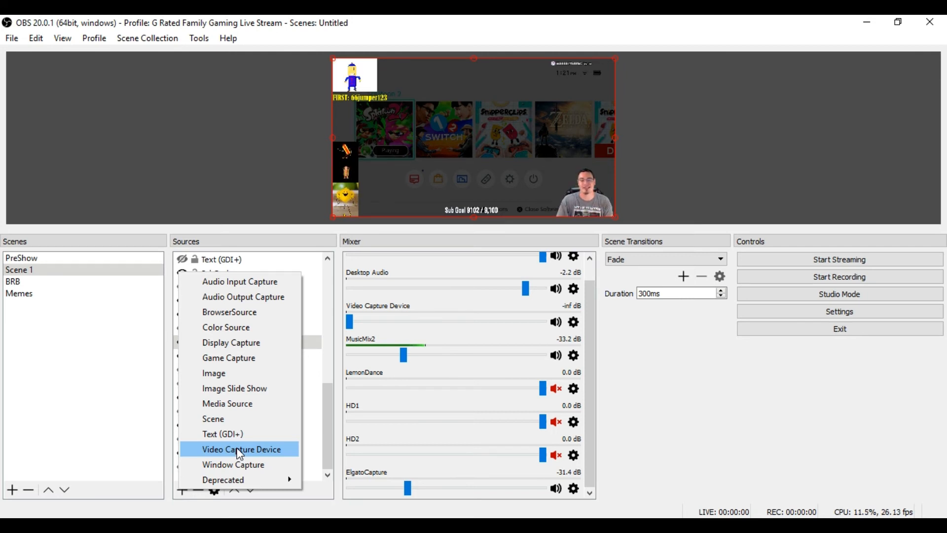
mouse_move(392, 130)
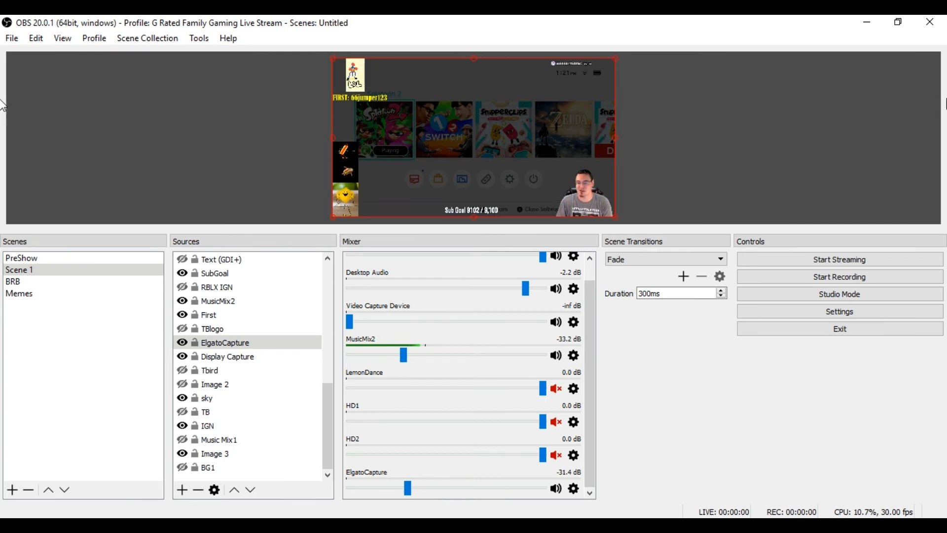
mouse_move(234, 149)
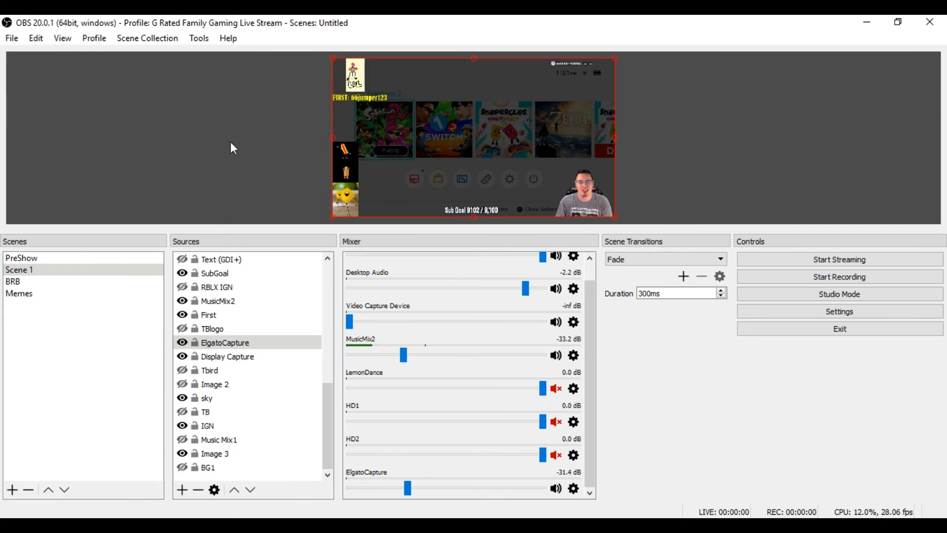